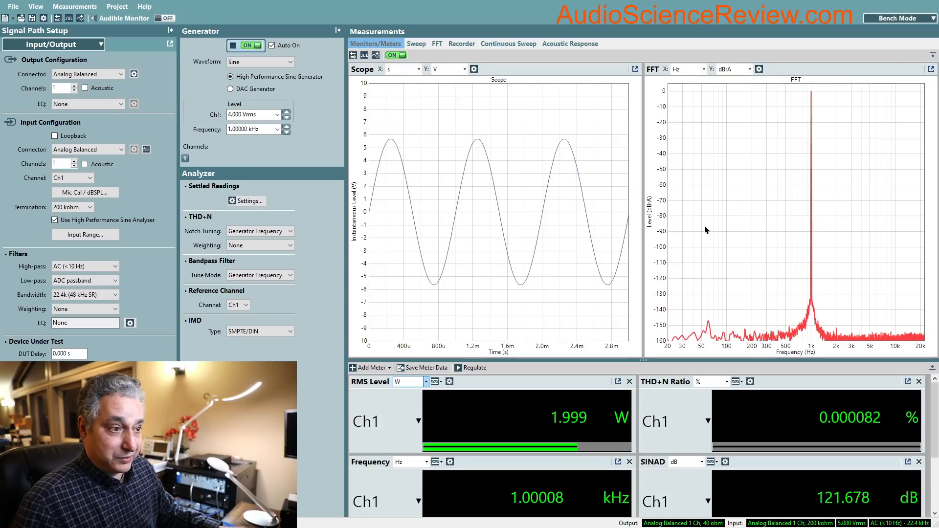
pyautogui.moveTo(703, 262)
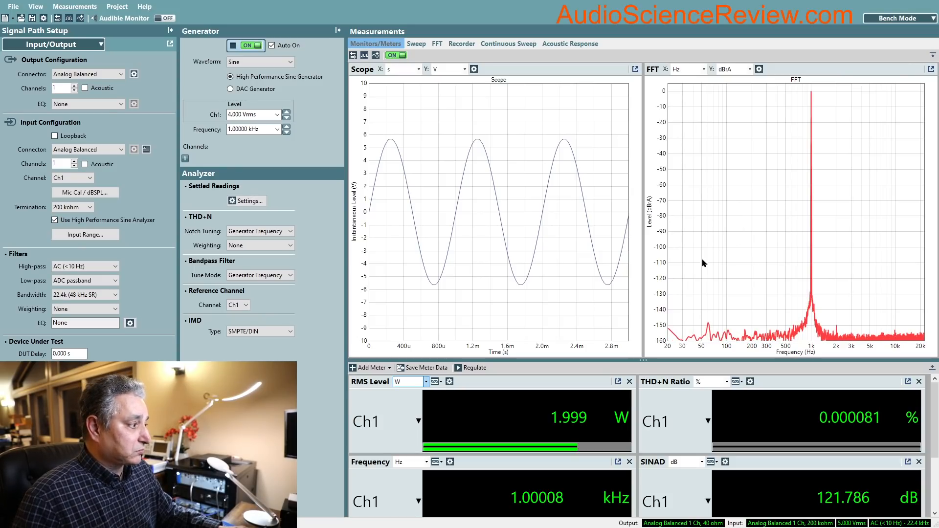